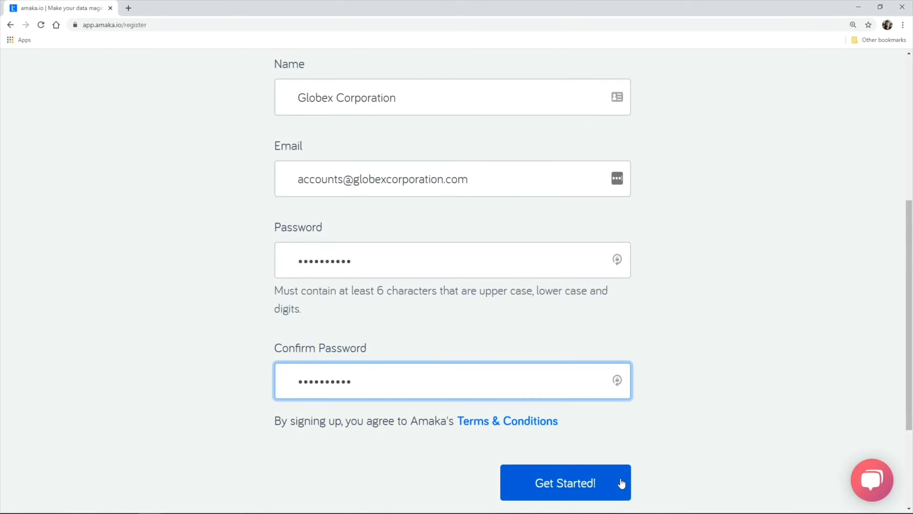
Submit the registration form to create the Globex Corporation Amaka account.
click(566, 484)
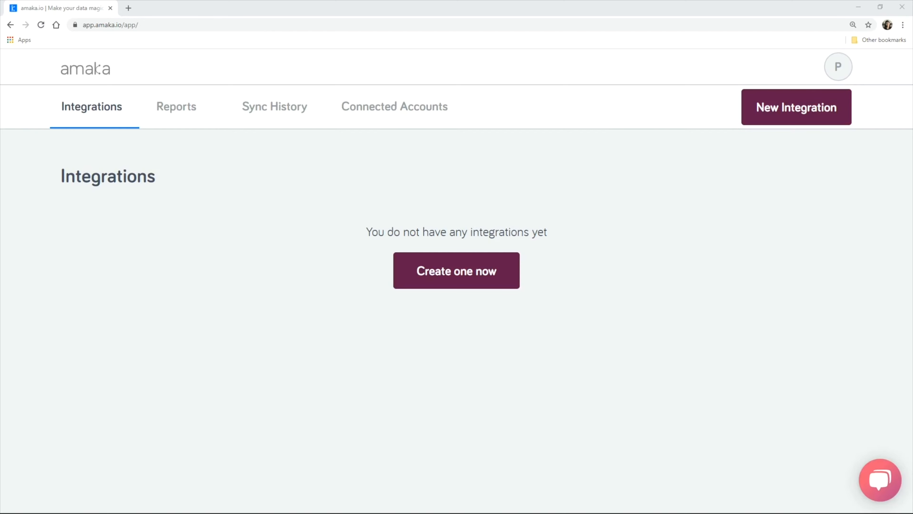
Start a new integration and authorize Amaka on a new Lightspeed Retail account.
click(456, 271)
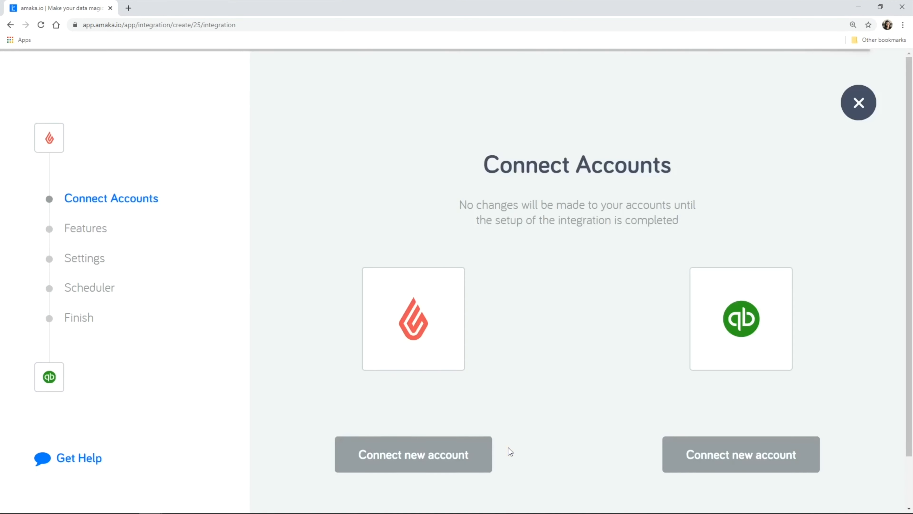
mouse_move(491, 460)
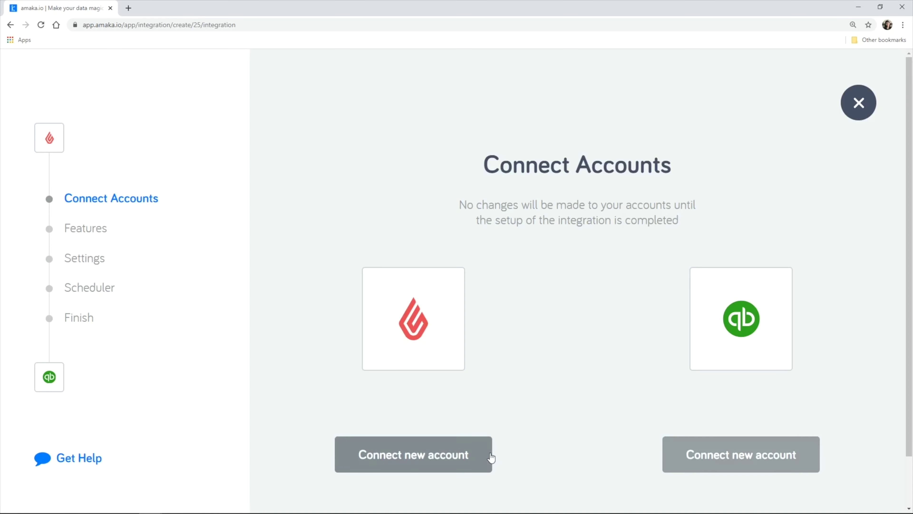
click(414, 455)
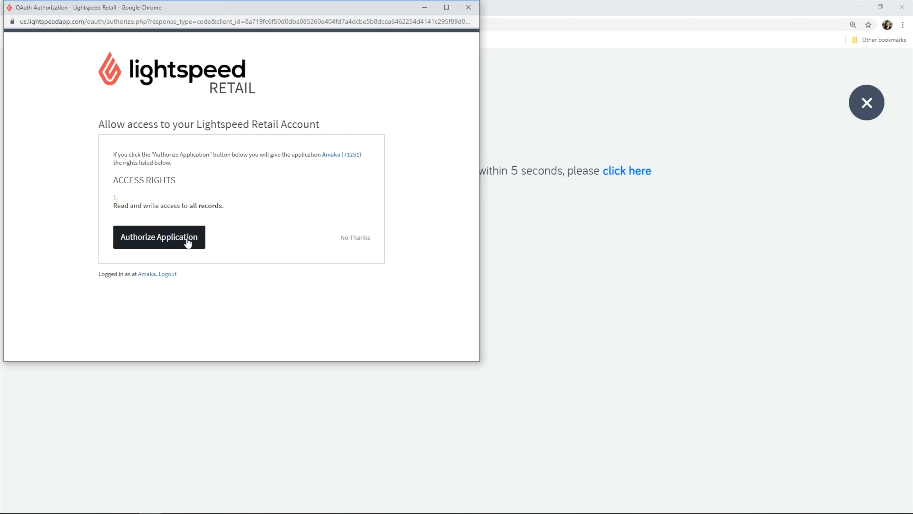
click(159, 237)
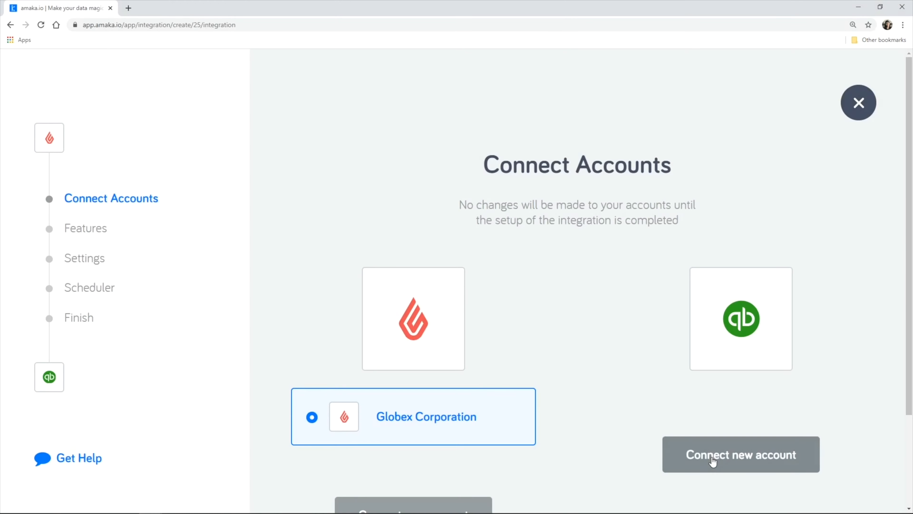
Connect a new QuickBooks account using the Globex Corporation company.
click(715, 461)
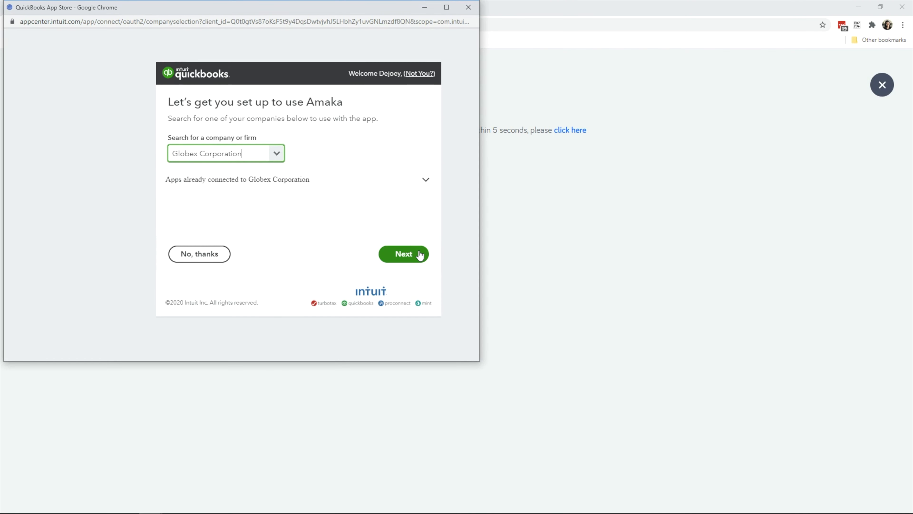
click(404, 254)
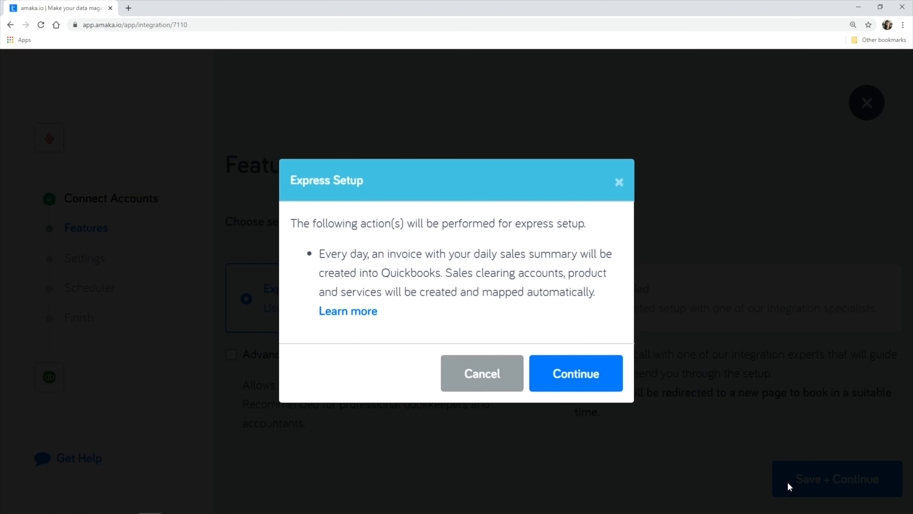
Accept the Express Setup actions so Sales Tax (8.25%) maps to Sales Tax.
click(576, 374)
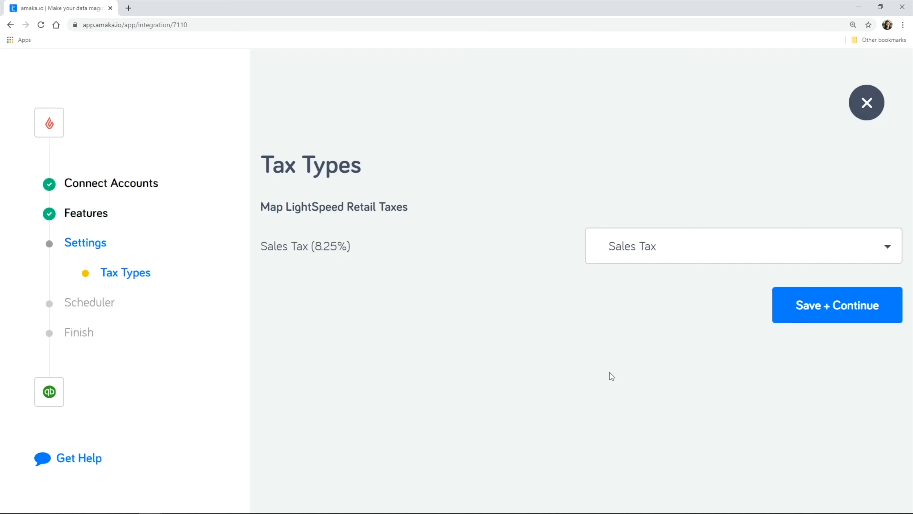
mouse_move(900, 311)
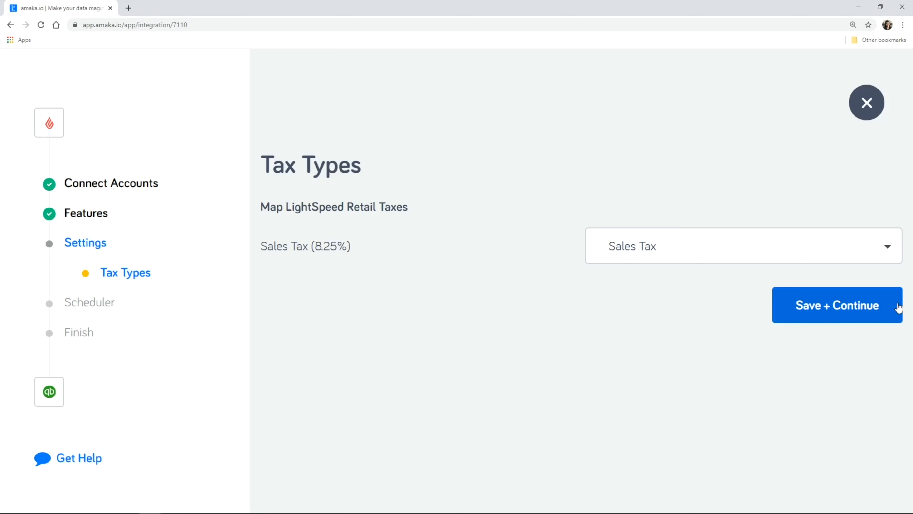
Save the tax mapping, enable Advanced features and accept the Advanced Setup actions.
click(838, 305)
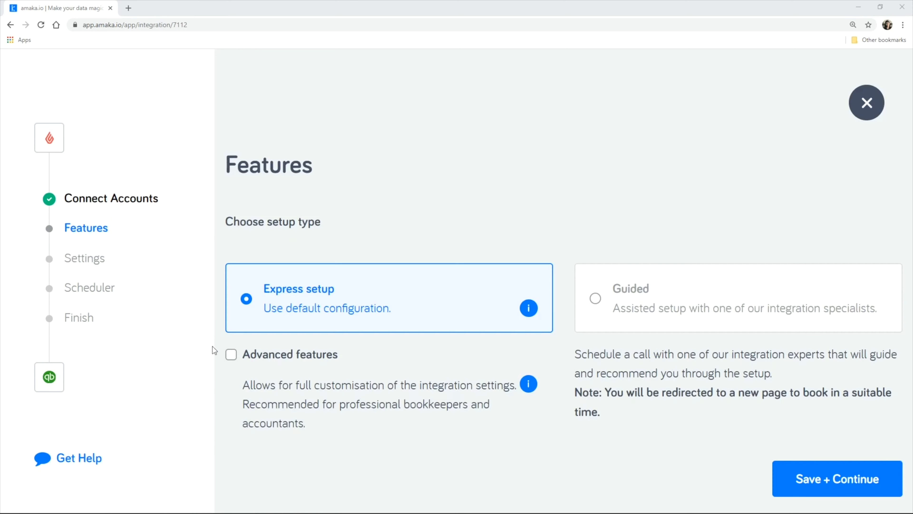
click(231, 355)
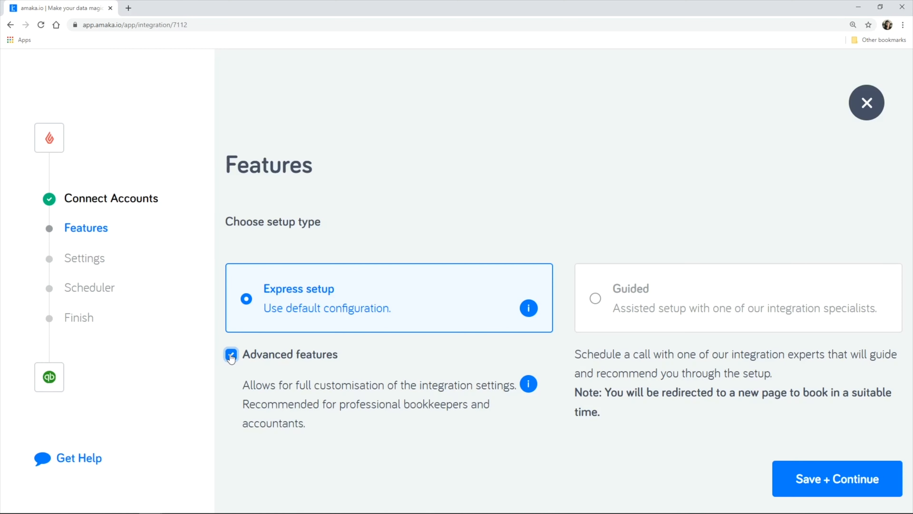
click(231, 354)
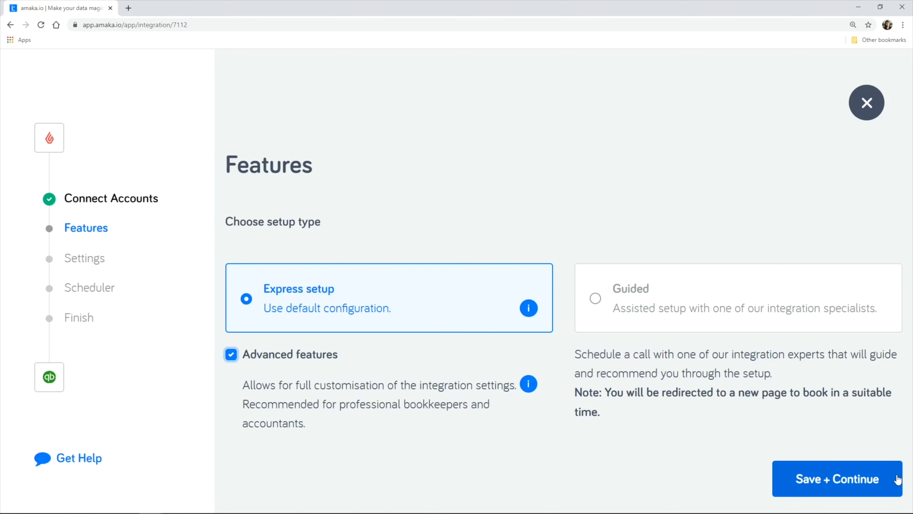
click(837, 479)
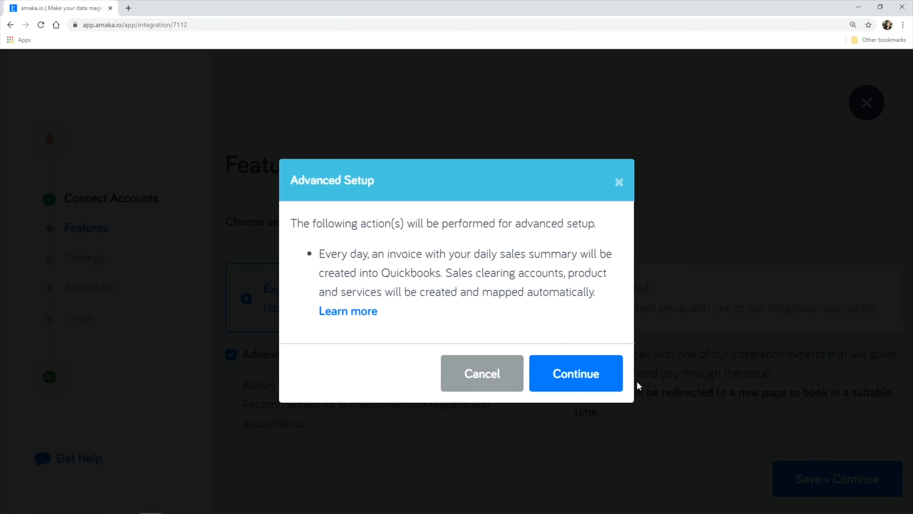
click(577, 374)
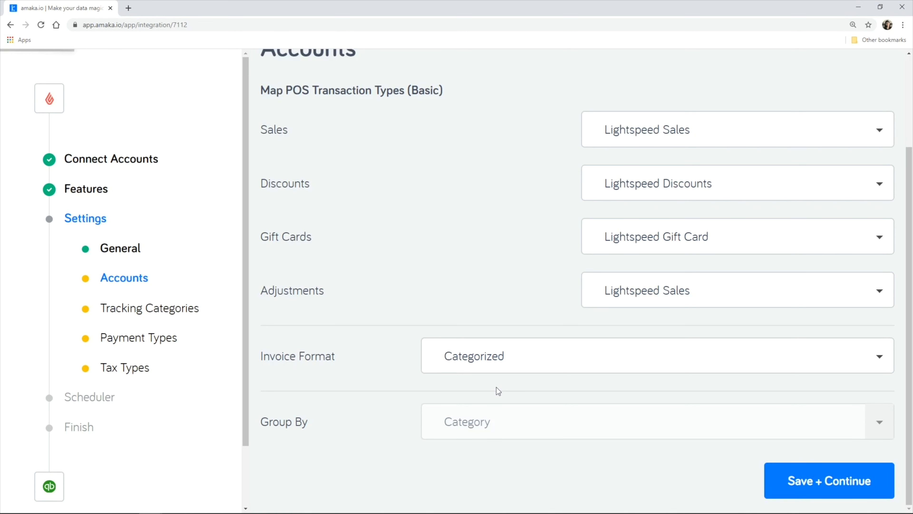
Under Map Category, choose the QuickBooks sales account for the Jackets category.
scroll(down, 3)
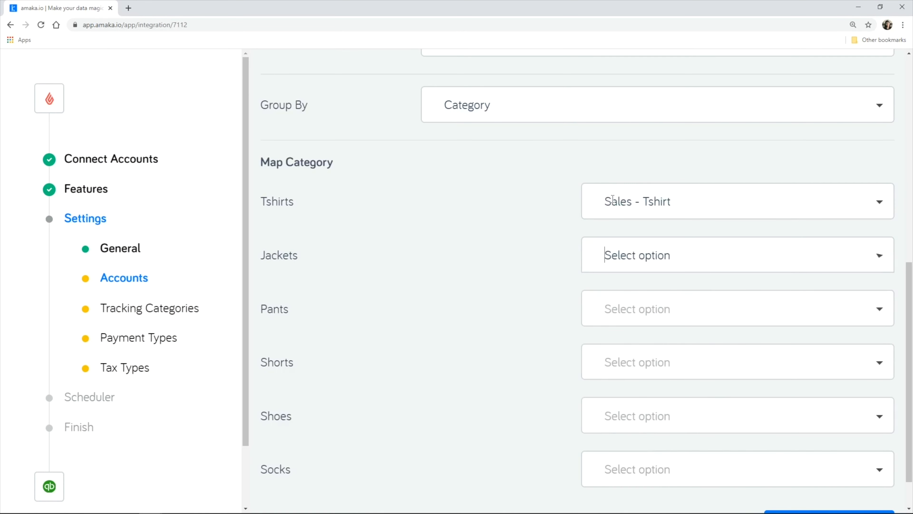
click(733, 255)
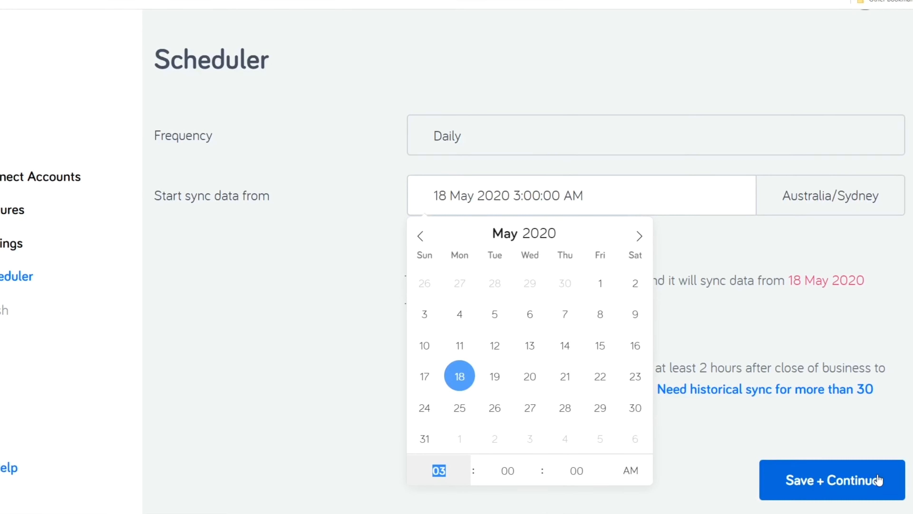
Save the daily sync schedule starting 18 May 2020 at 3:00 AM Sydney.
click(830, 481)
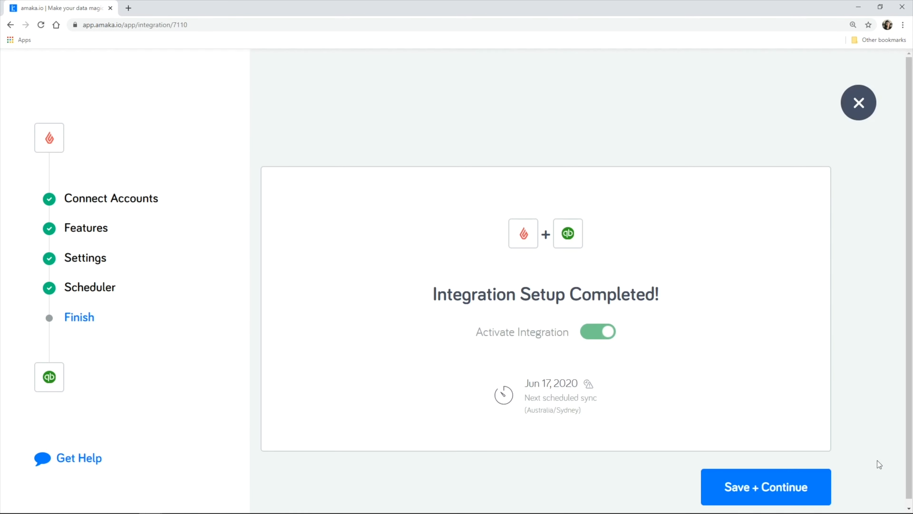
Save the integration with Activate Integration left on.
click(766, 487)
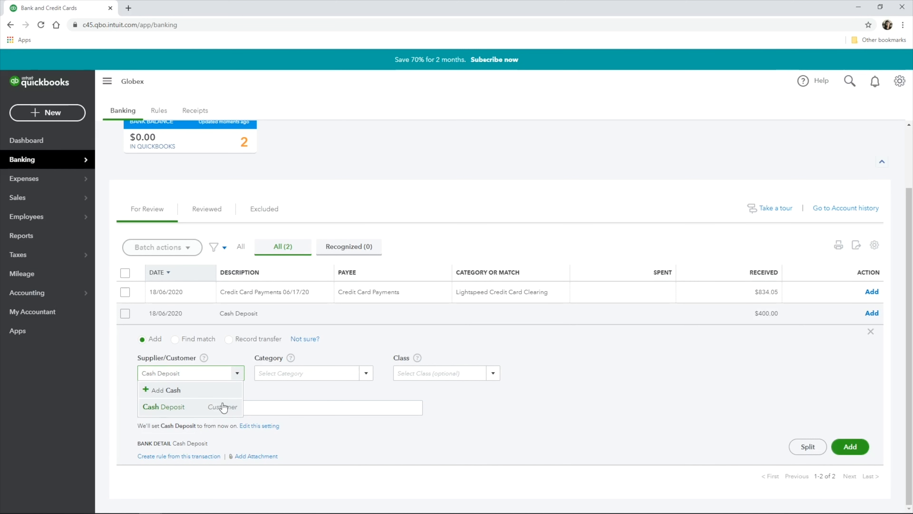
Categorize the $400.00 cash deposit to Lightspeed Cash Clearing and add it.
text(cas)
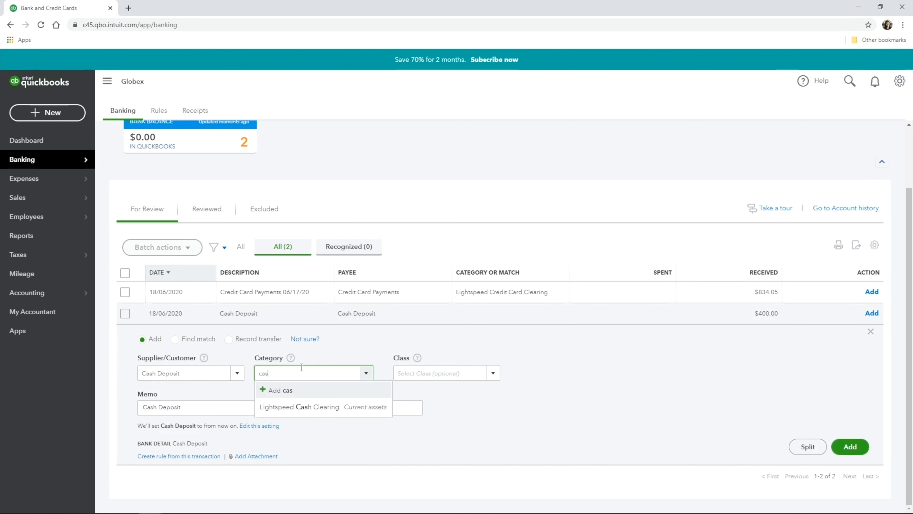
click(299, 407)
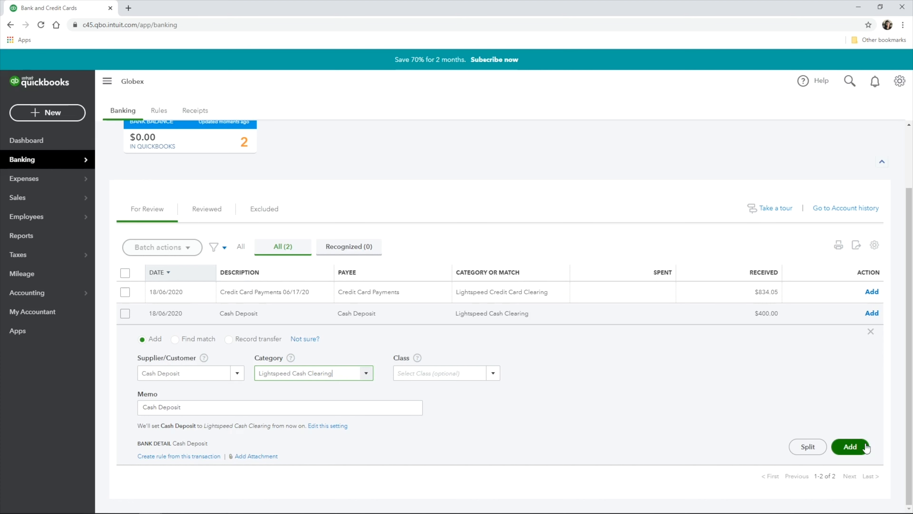
click(854, 446)
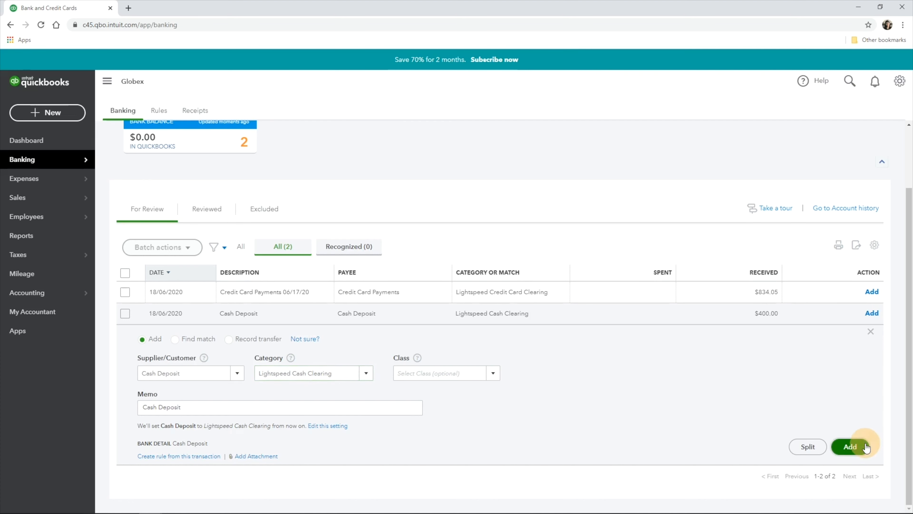
click(851, 447)
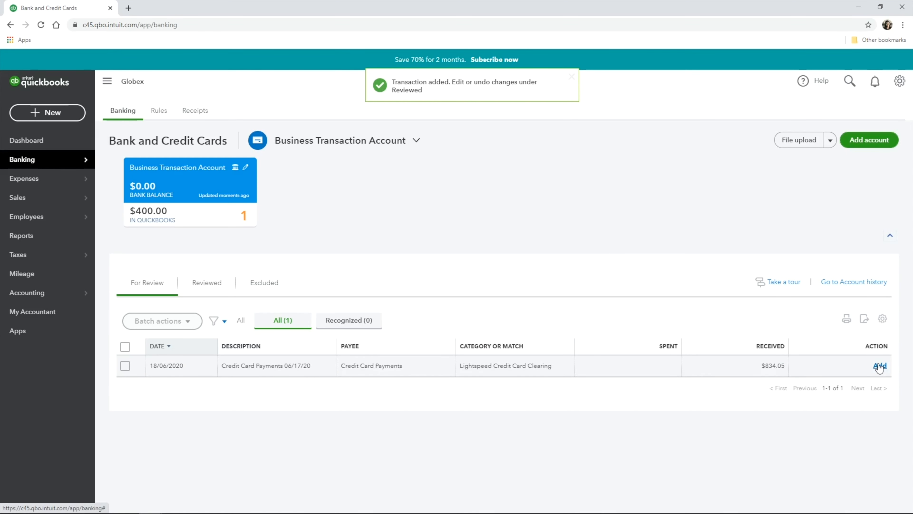
Add the $834.05 card payments row to Lightspeed Credit Card Clearing.
click(880, 366)
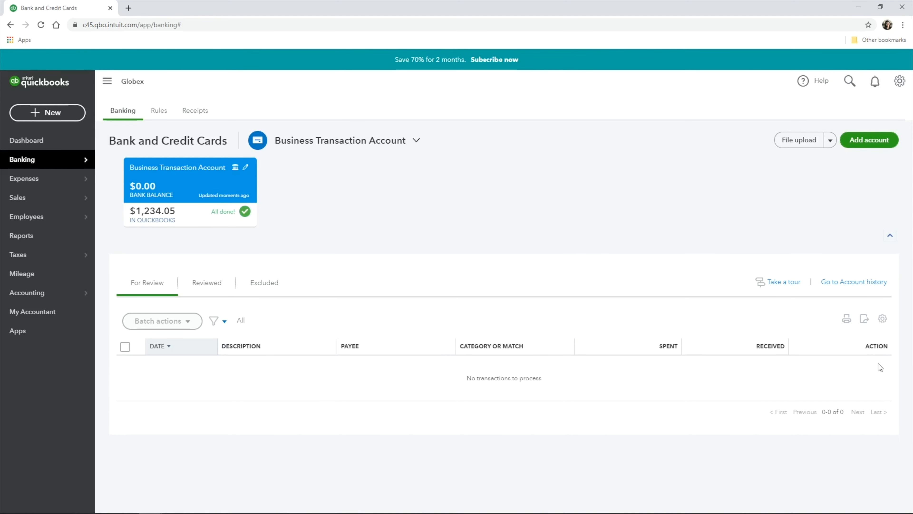